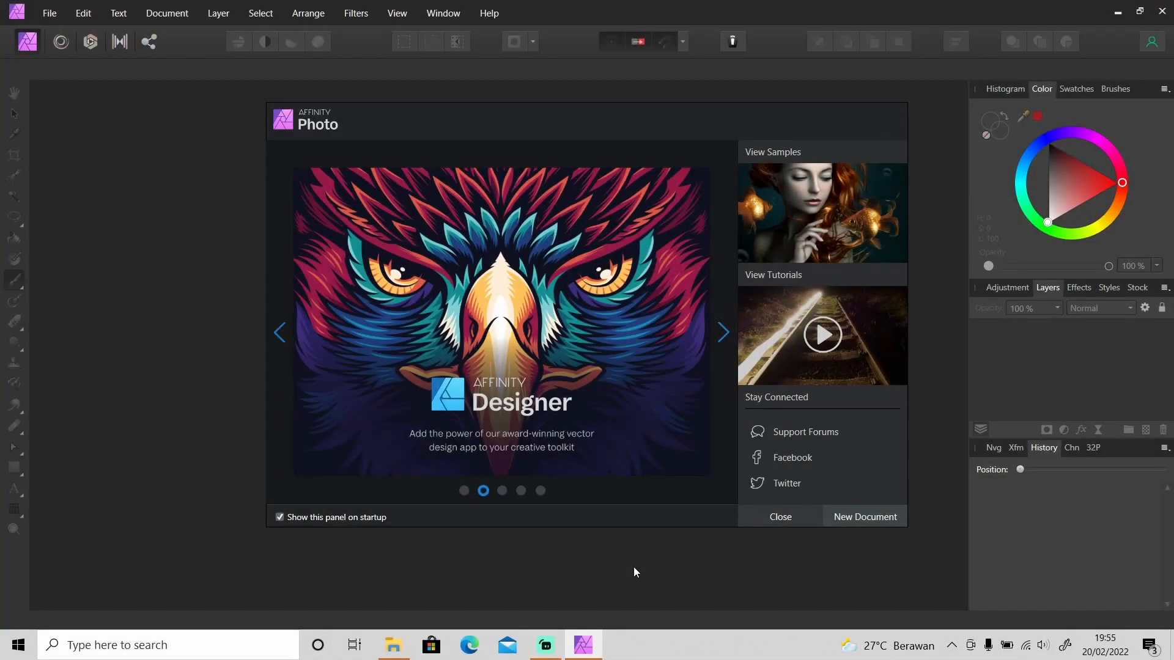
Browse through several feature slides on the welcome panel carousel
click(721, 332)
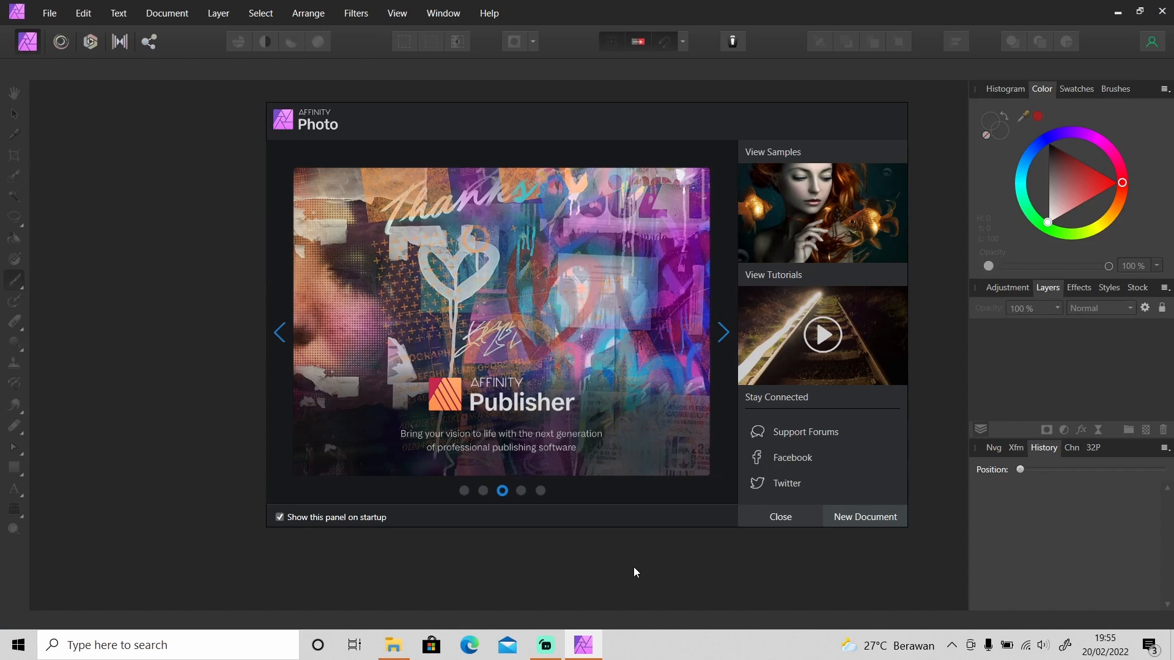
click(520, 490)
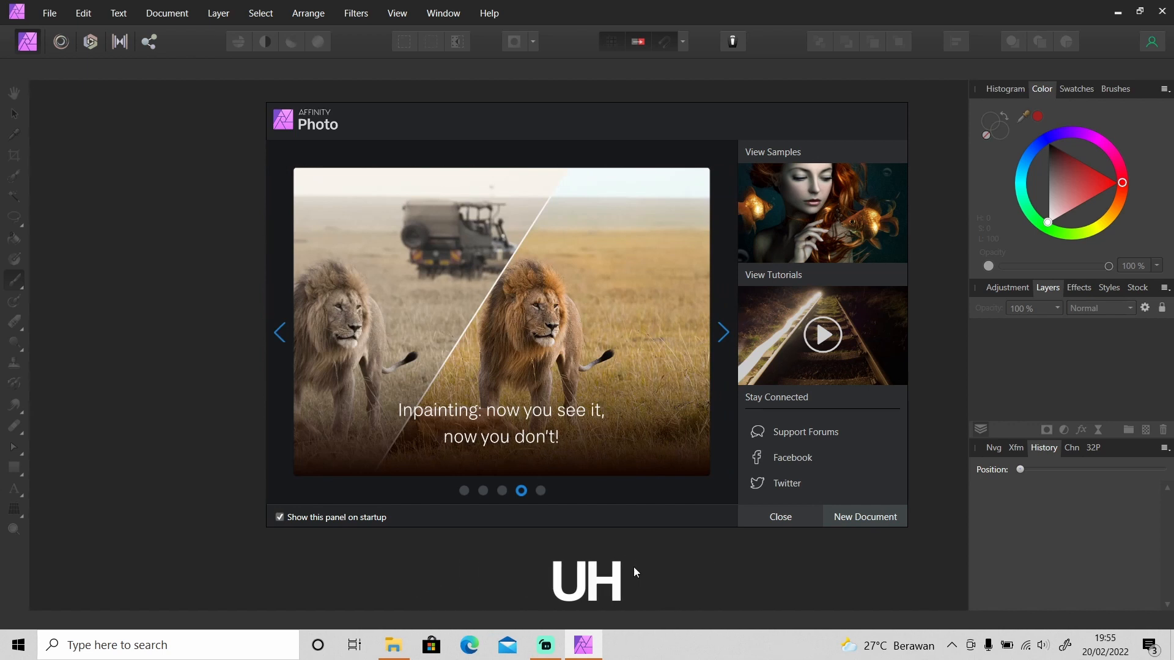
click(722, 332)
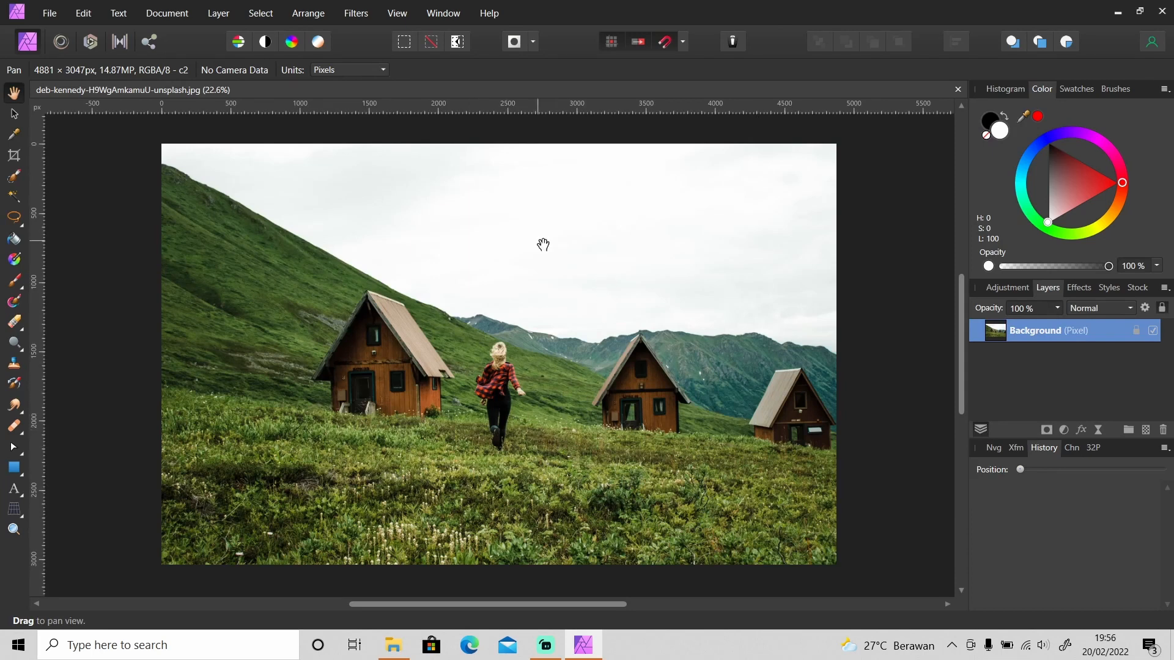
mouse_move(442, 244)
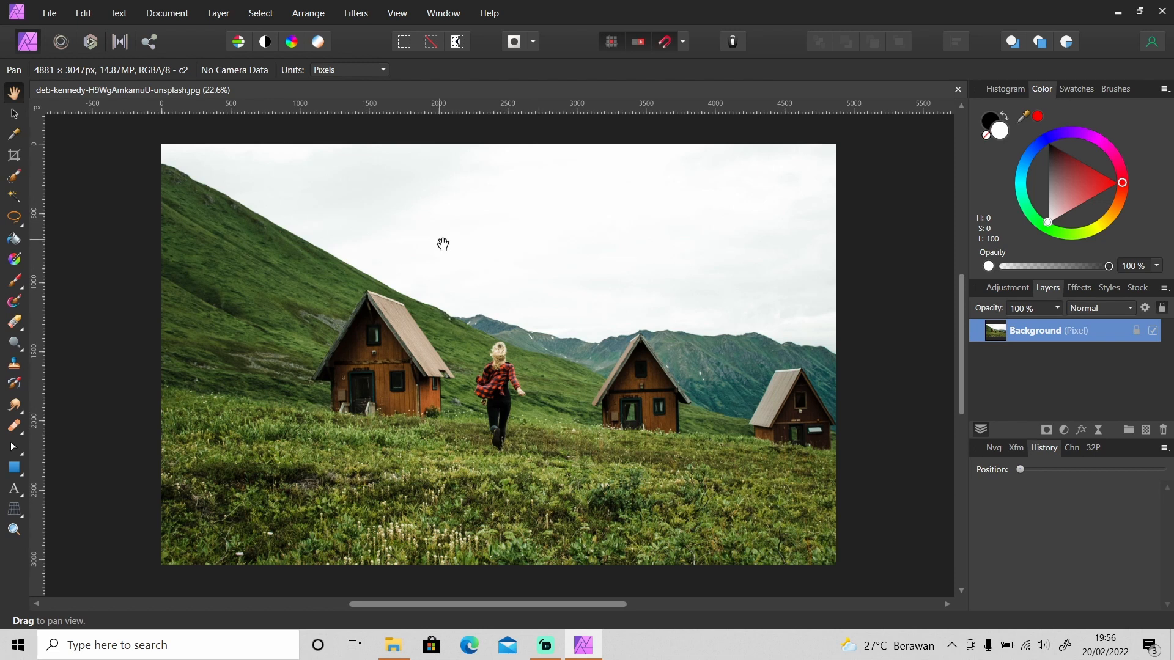
mouse_move(561, 253)
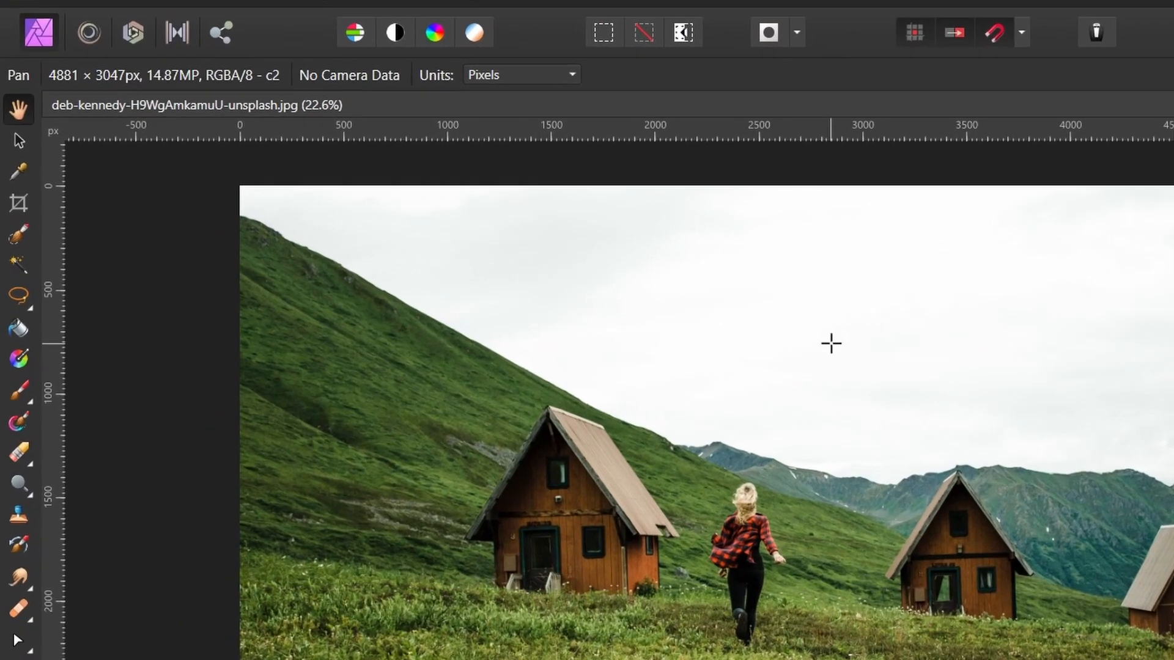
Trace and close a magnetic freehand selection along the hillside ridge below the white sky
click(18, 296)
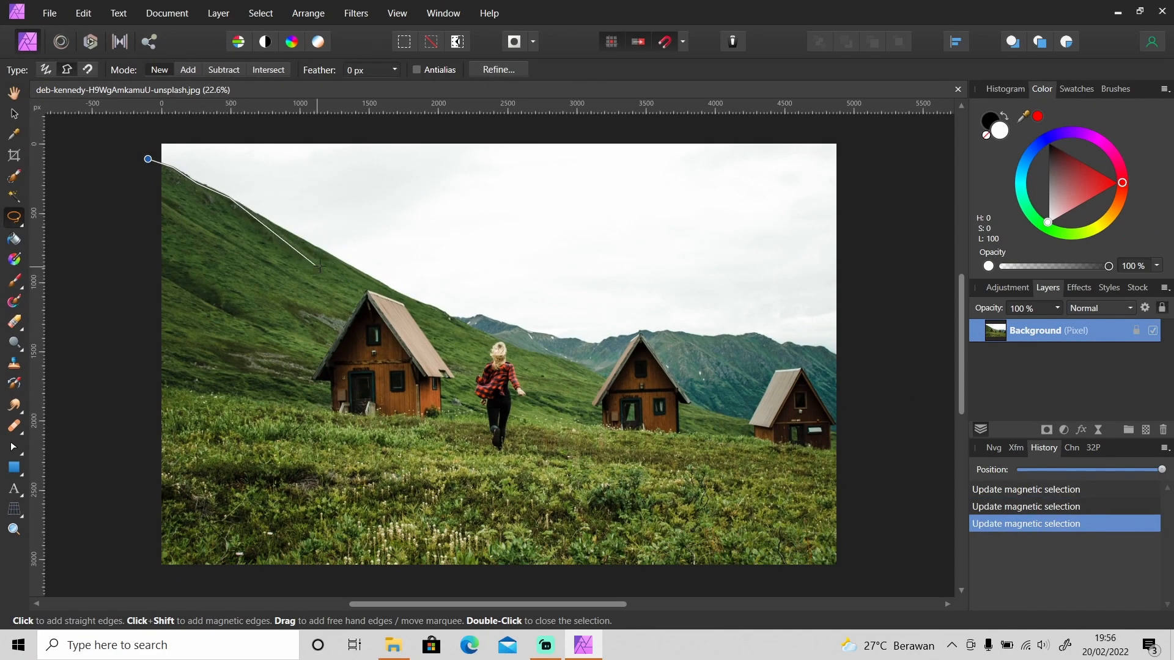
click(470, 317)
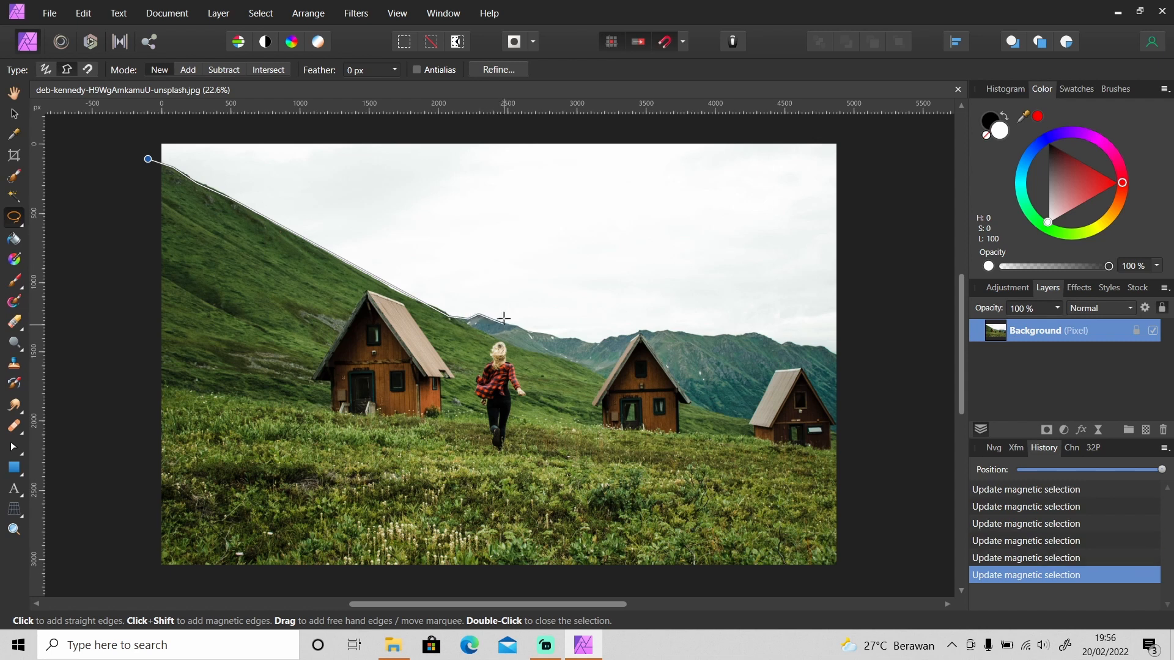
double_click(502, 319)
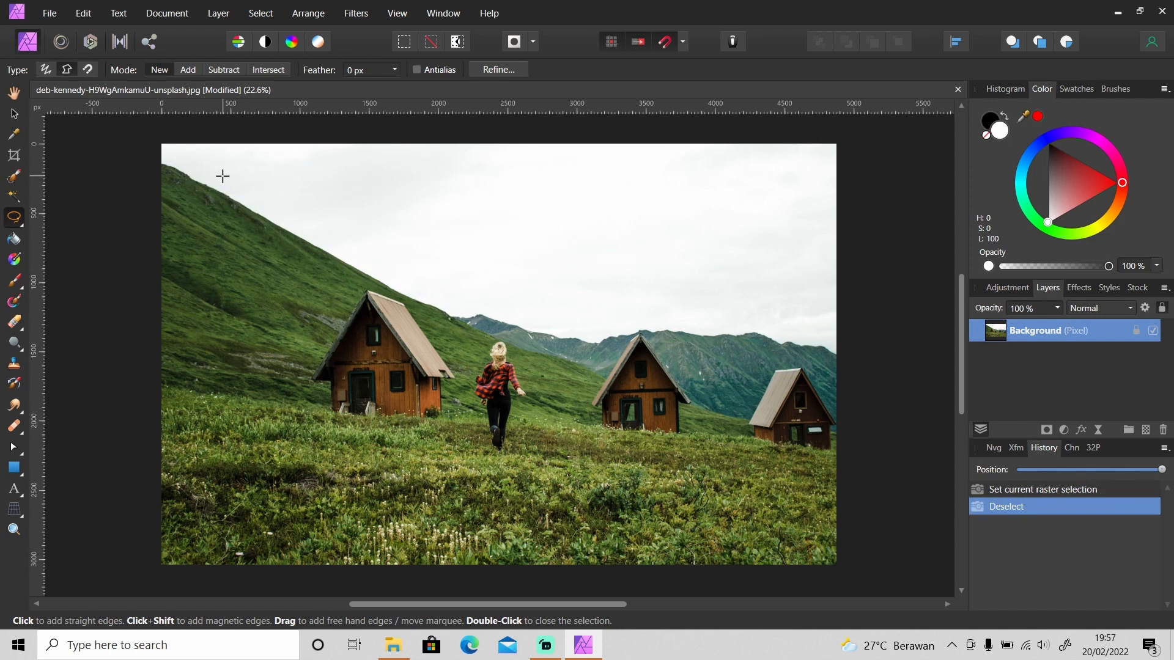
Duplicate the cabin photo layer with Ctrl+J and nest the copy inside the Background layer
key(ctrl+j)
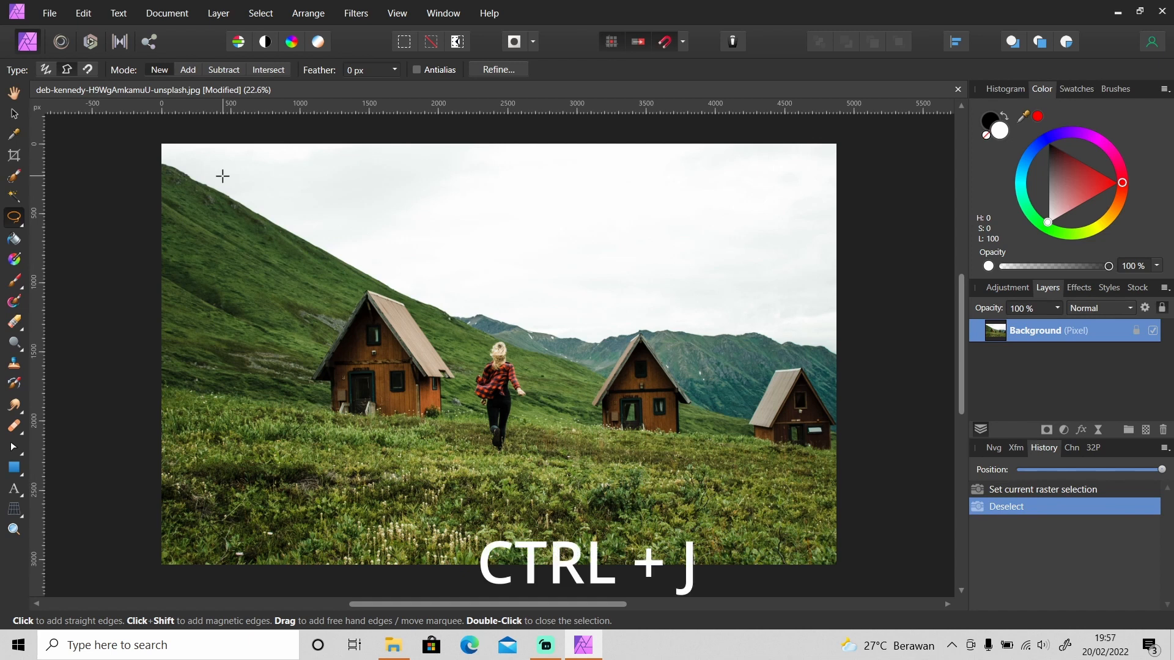
key(ctrl+j)
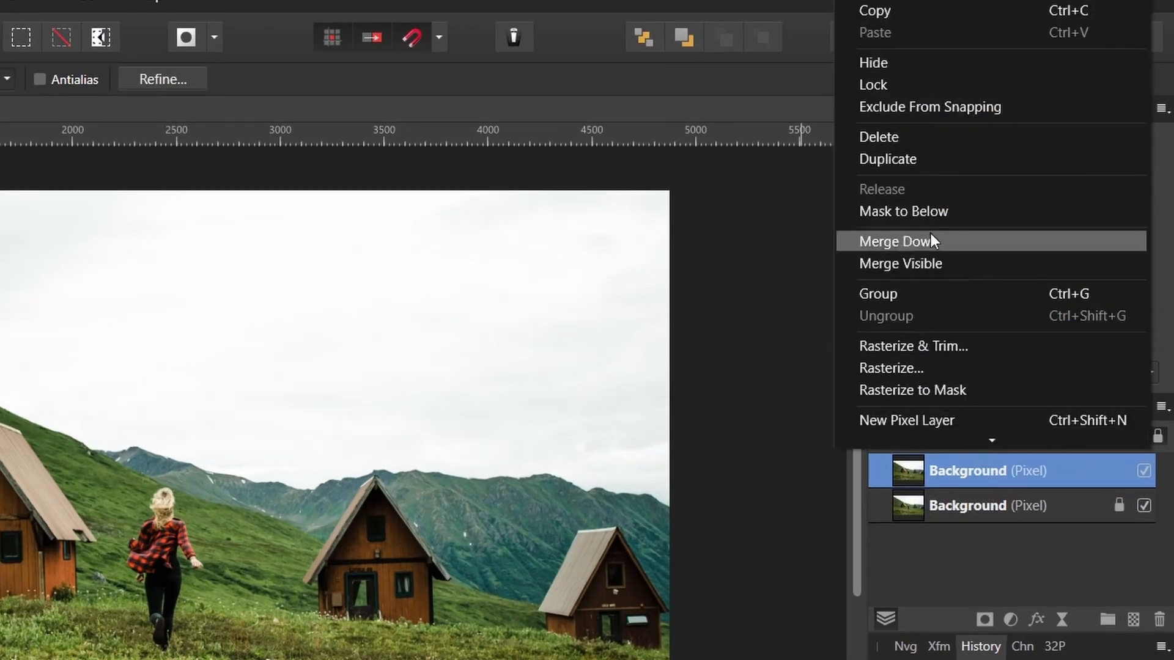
click(897, 241)
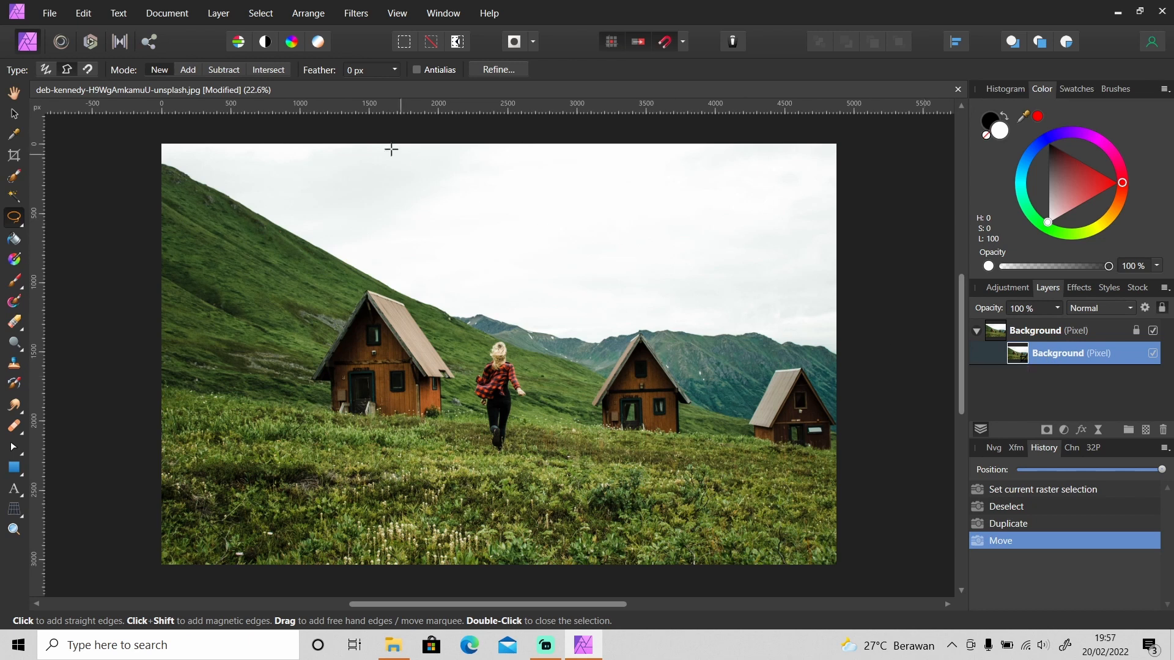
Apply Filters > Colors > Erase White Paper to make the white sky transparent
click(488, 13)
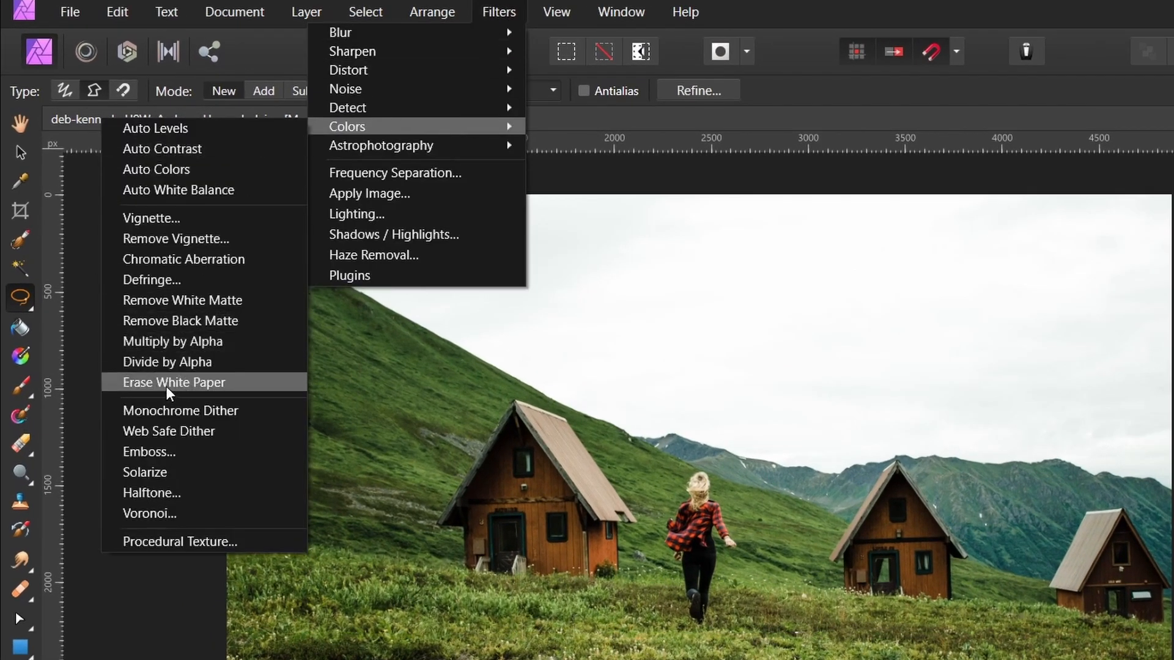
click(173, 381)
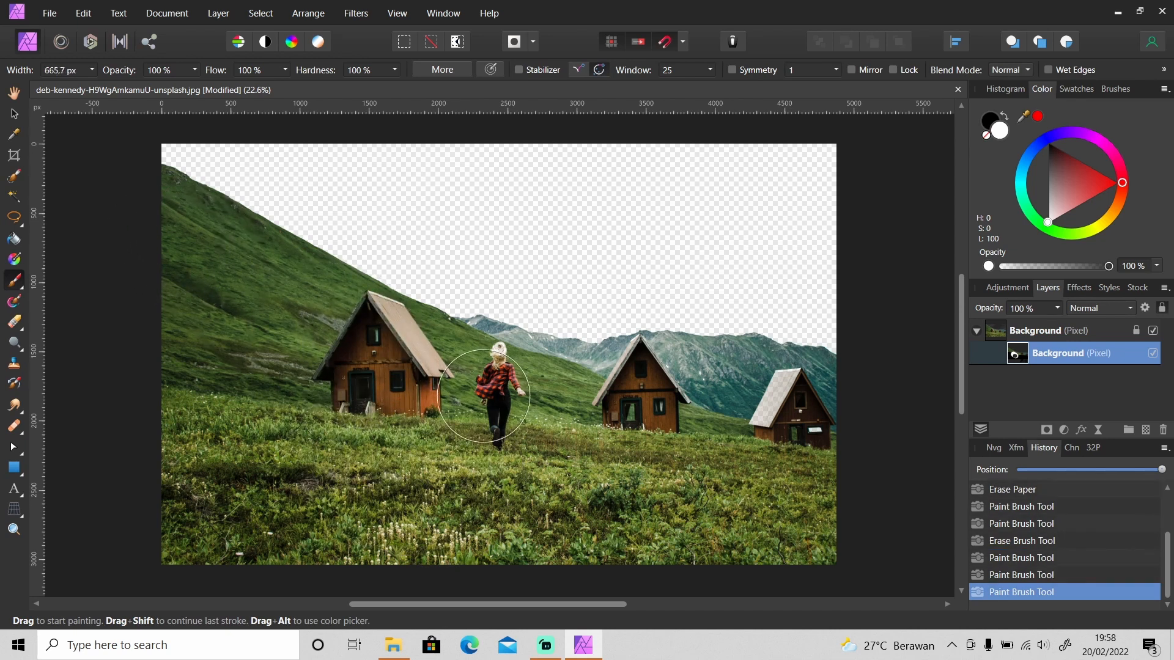
Place the Afternoon Spray sky behind the cabins and clear the selection afterwards
drag(483, 393, 644, 366)
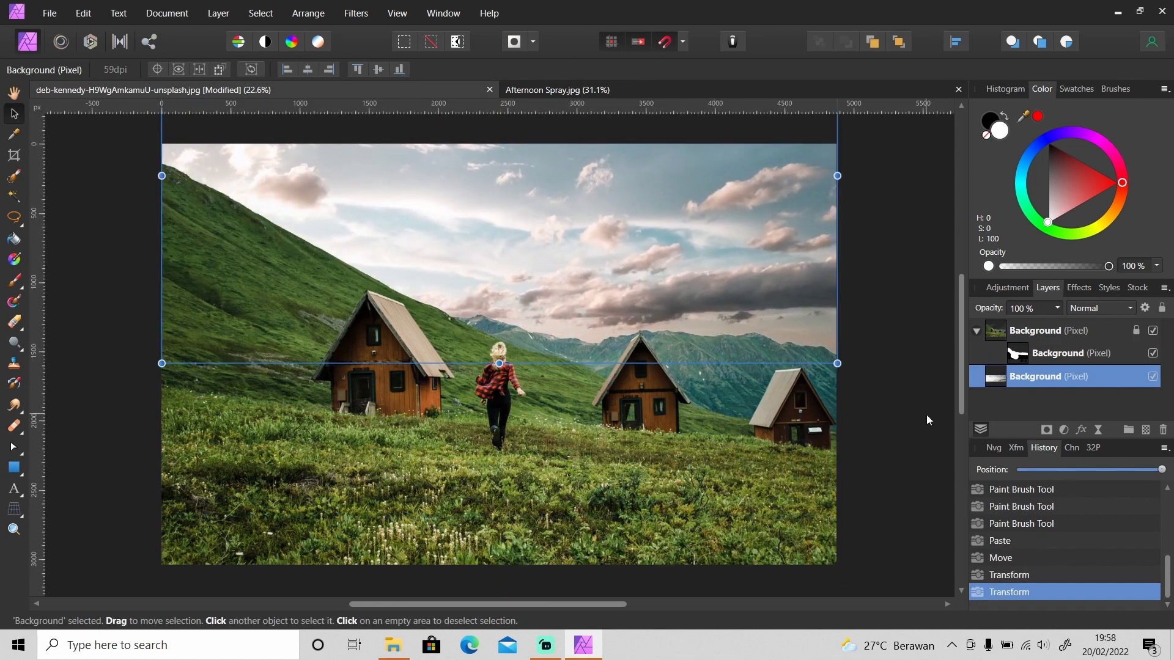
click(927, 420)
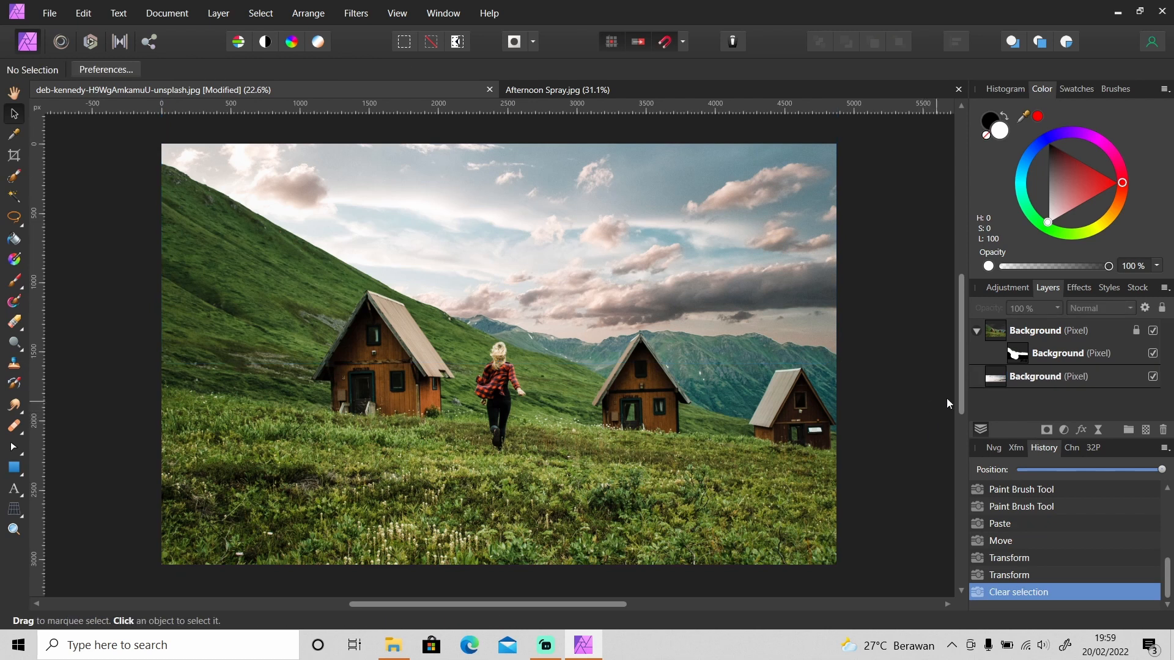
right_click(1034, 330)
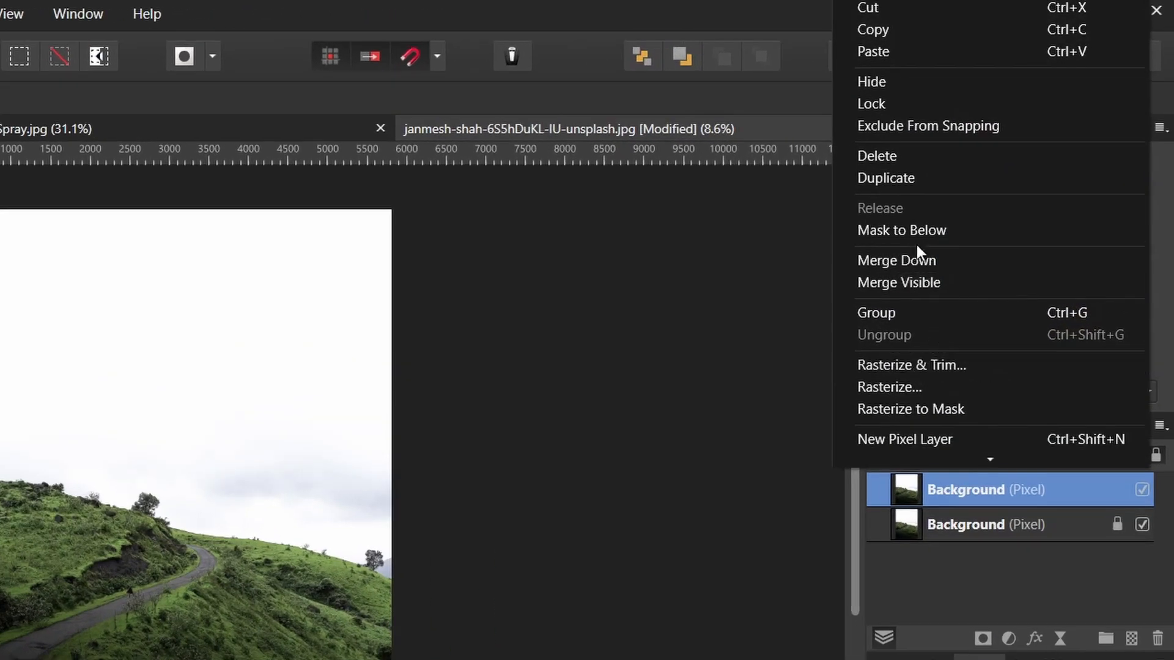
mouse_move(927, 408)
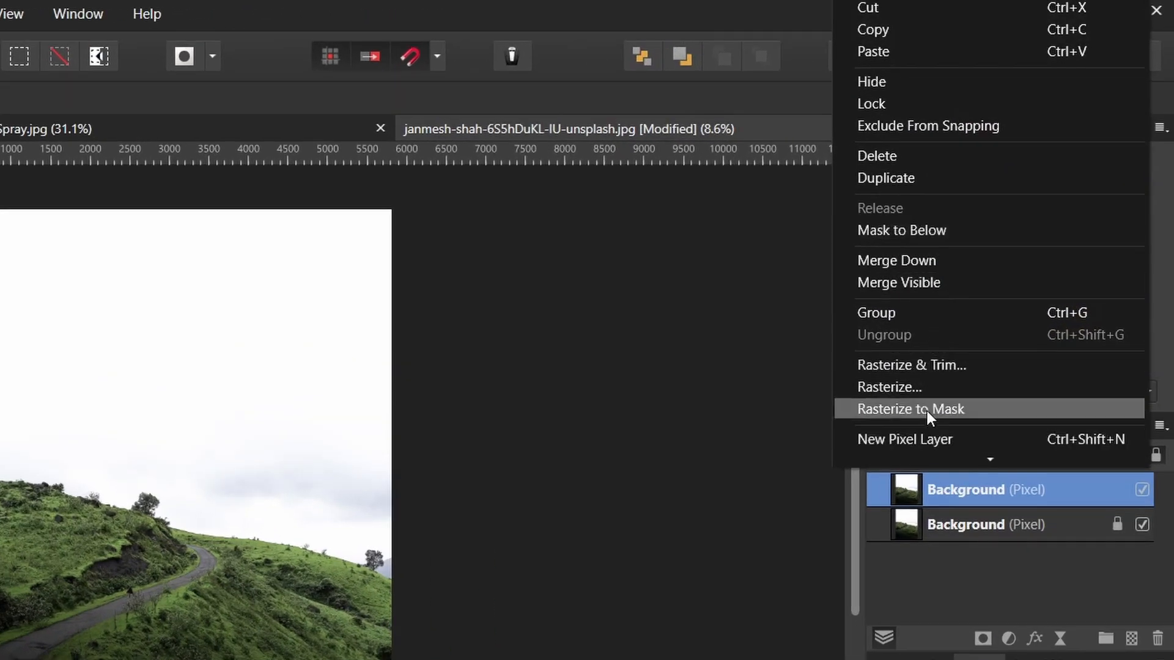
Rasterize the hillside photo's copied layer to a mask nested under the Background layer
click(909, 408)
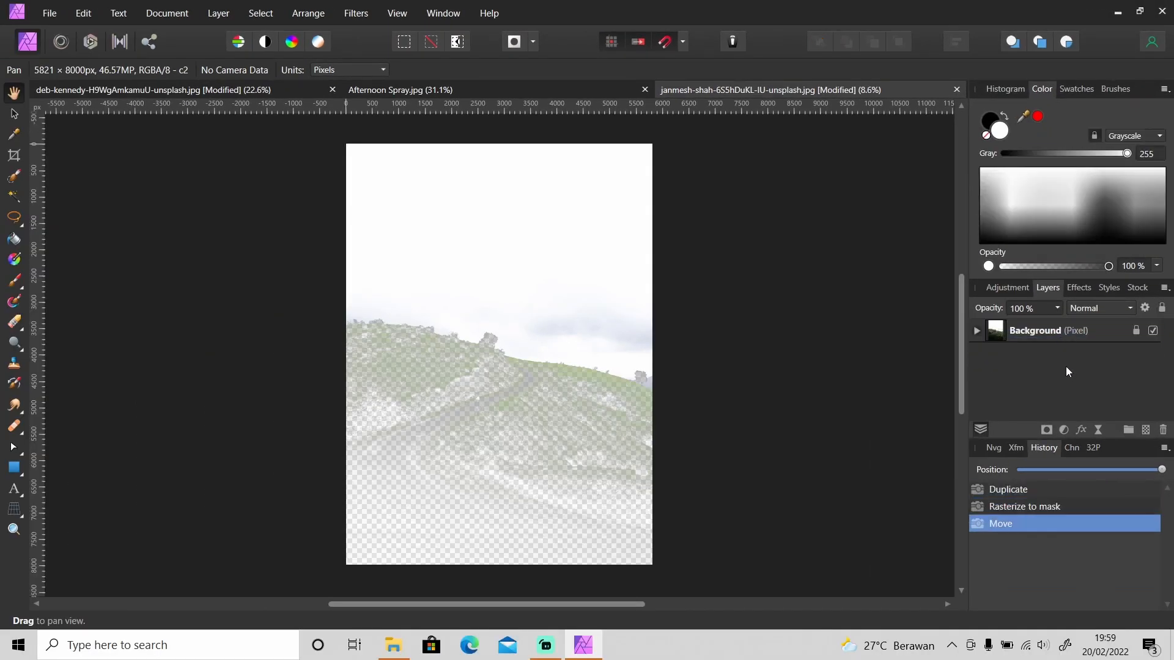
click(976, 330)
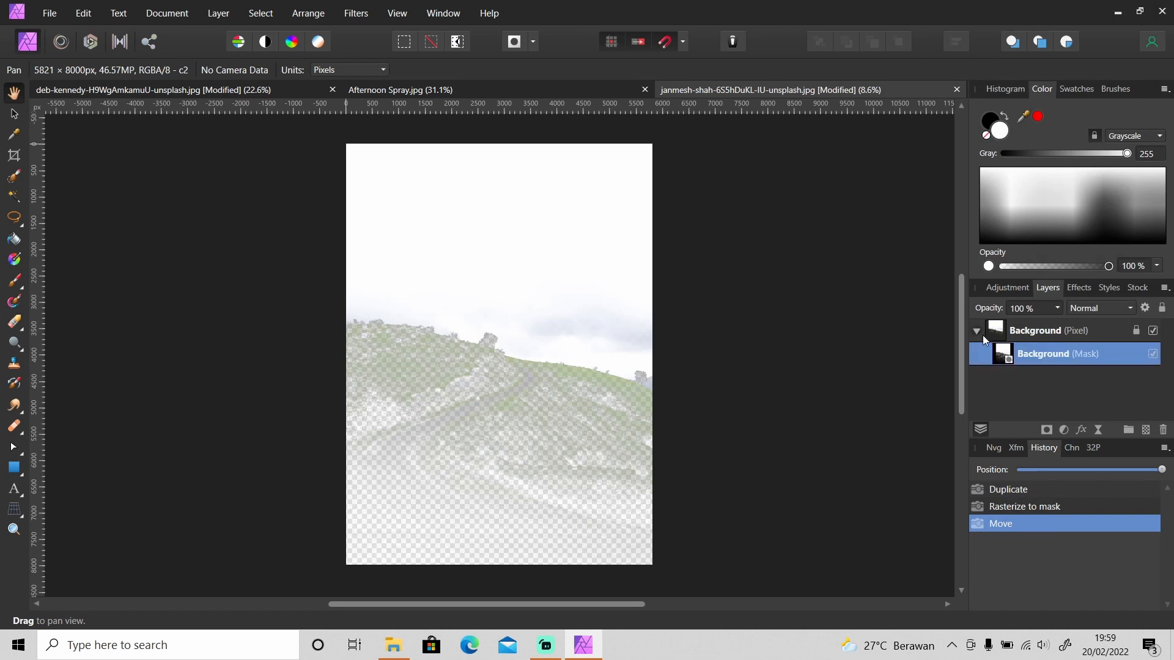
mouse_move(1033, 331)
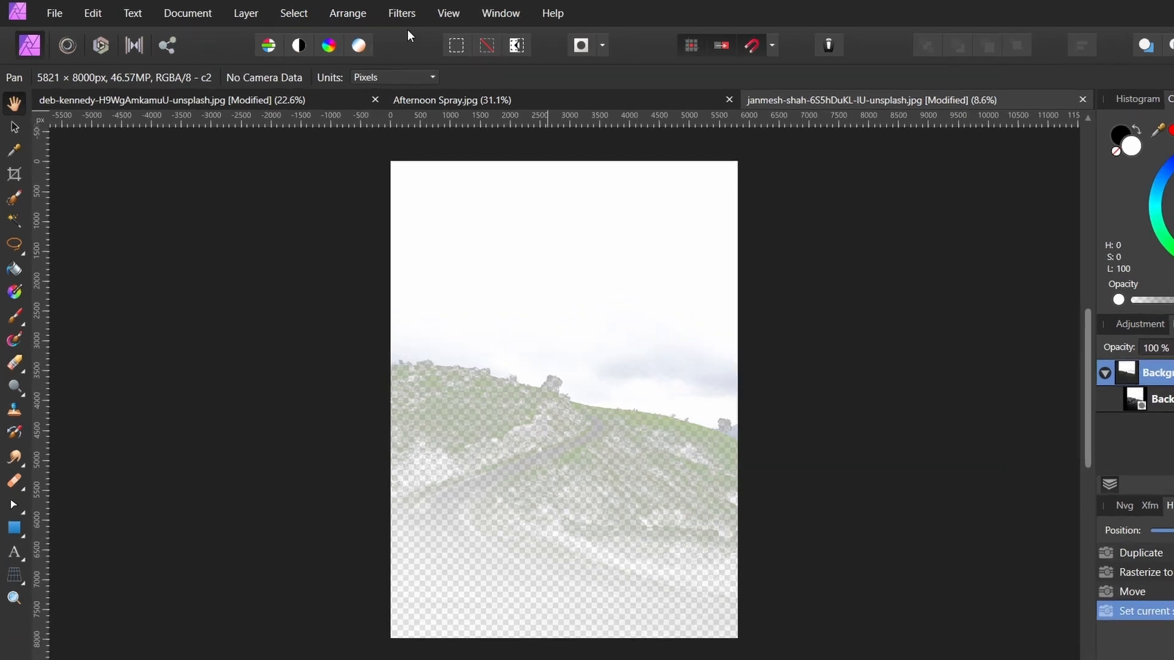
Paint white on the hillside photo's mask to restore the faded hills and road
click(401, 12)
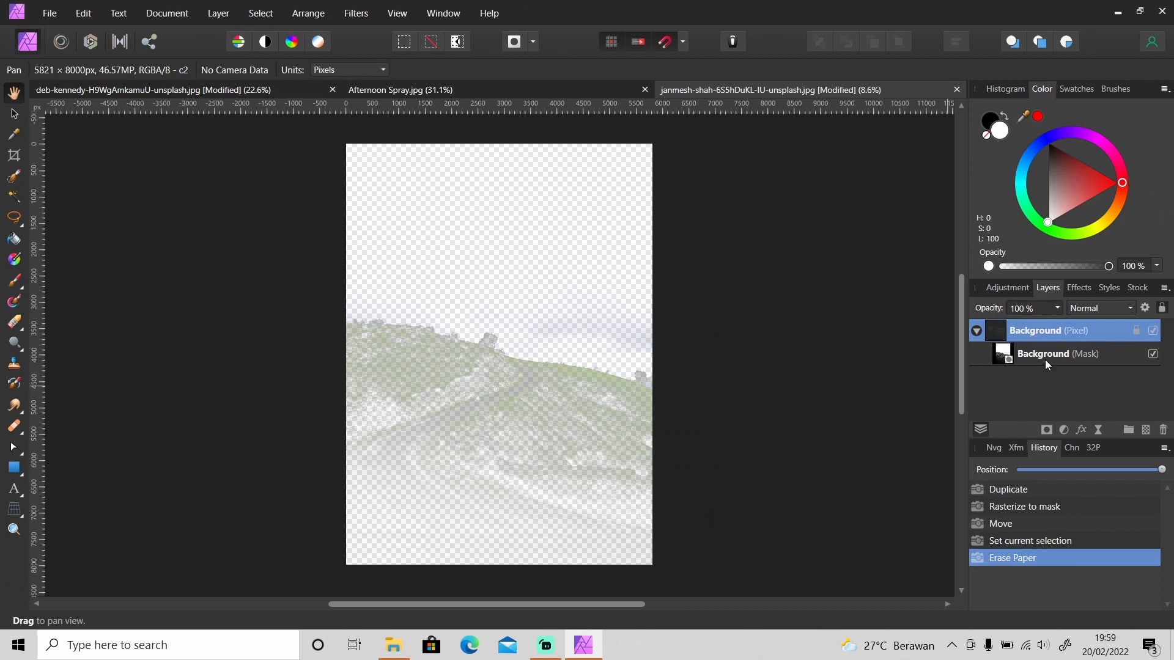
click(1056, 352)
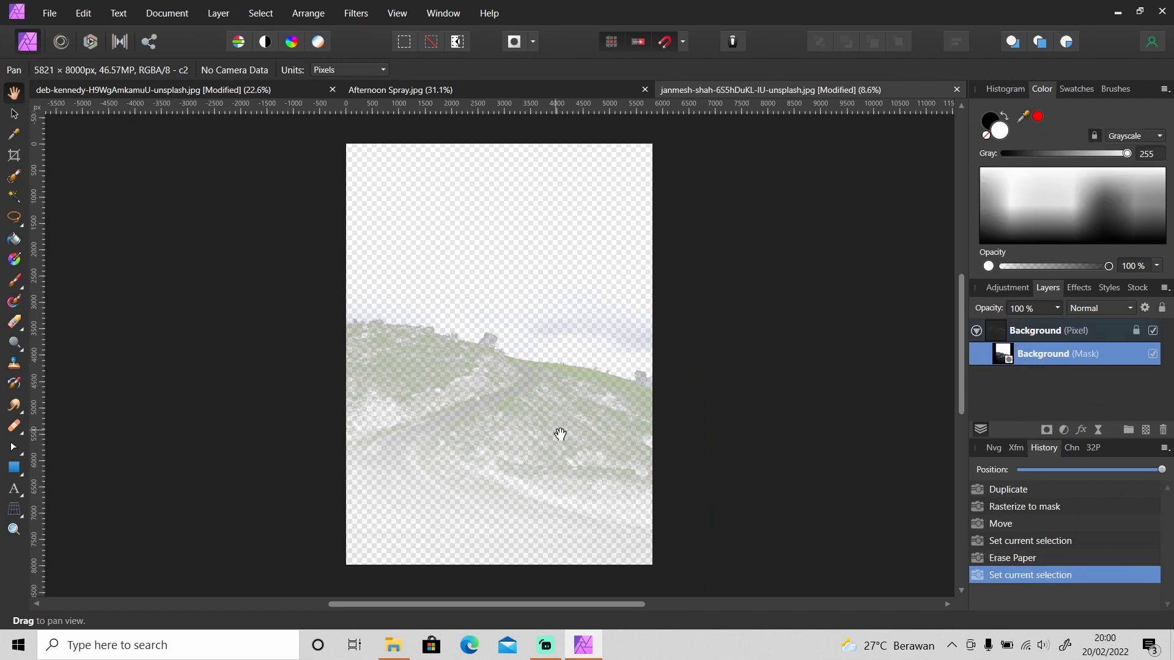
click(12, 155)
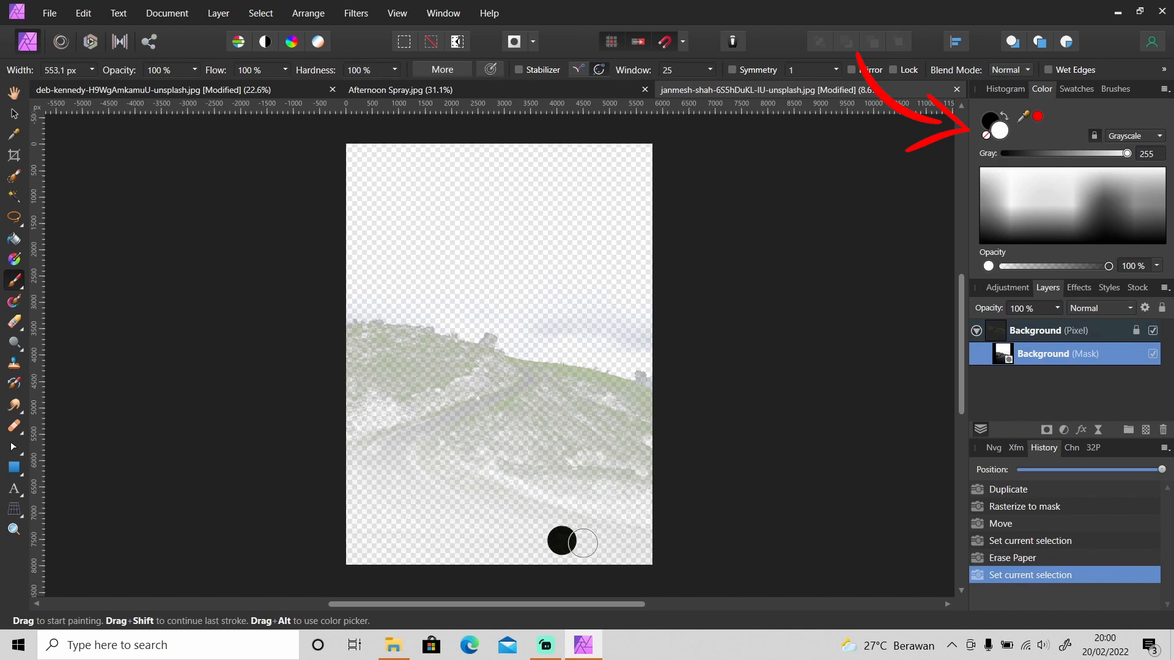
drag(576, 541, 416, 385)
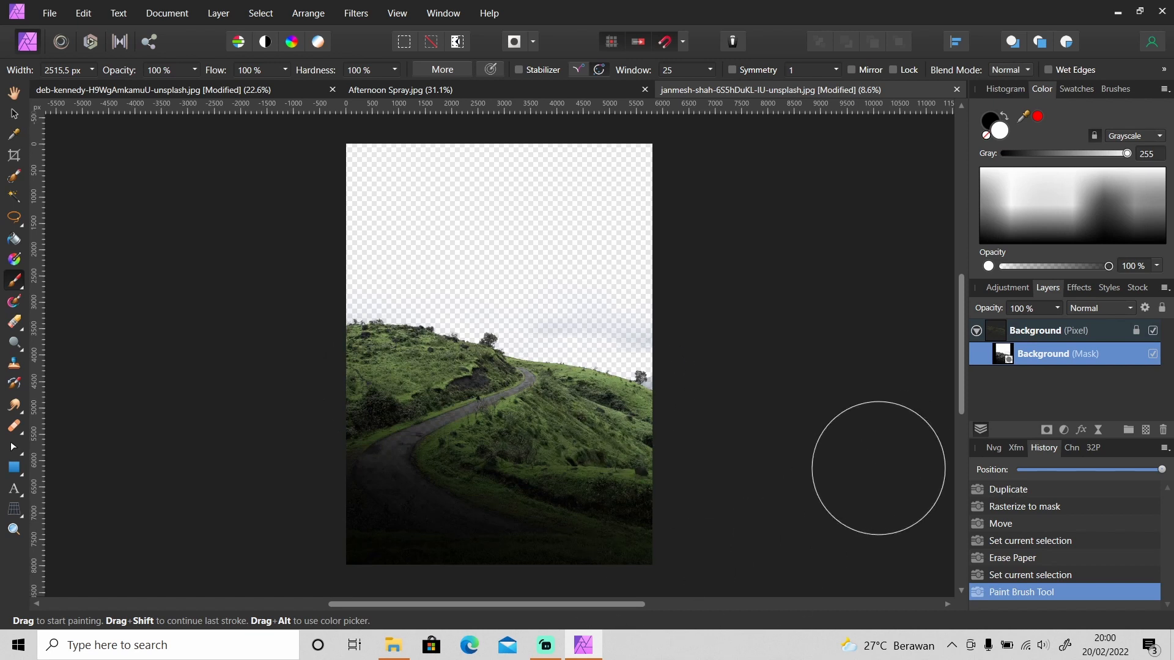
mouse_move(860, 469)
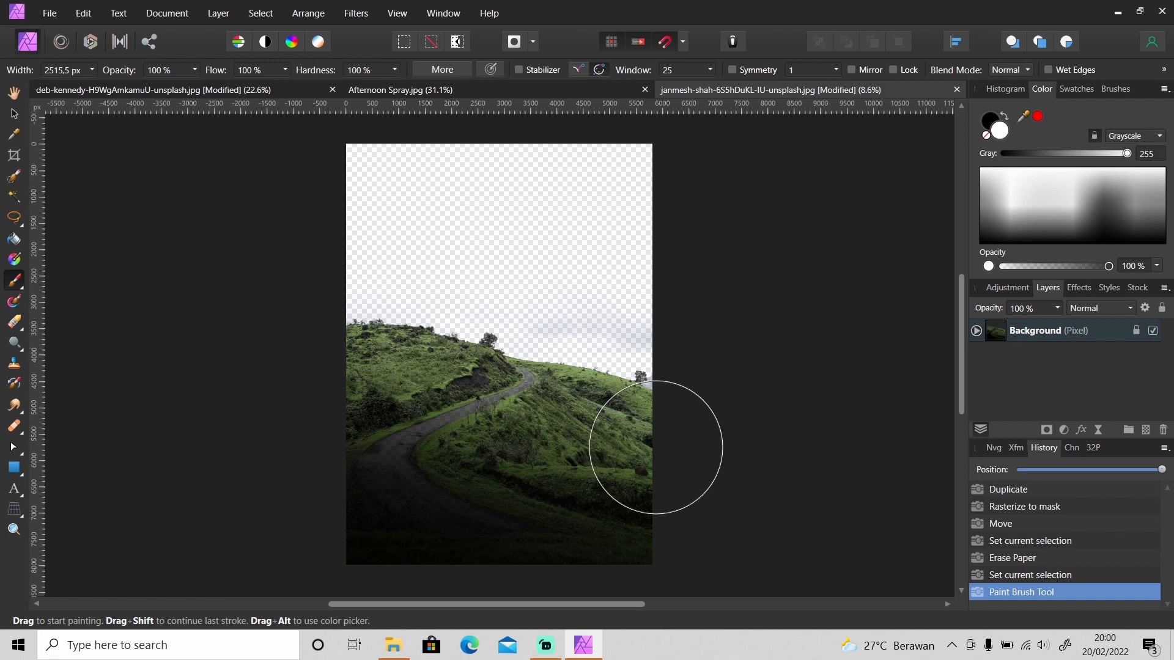
mouse_move(810, 442)
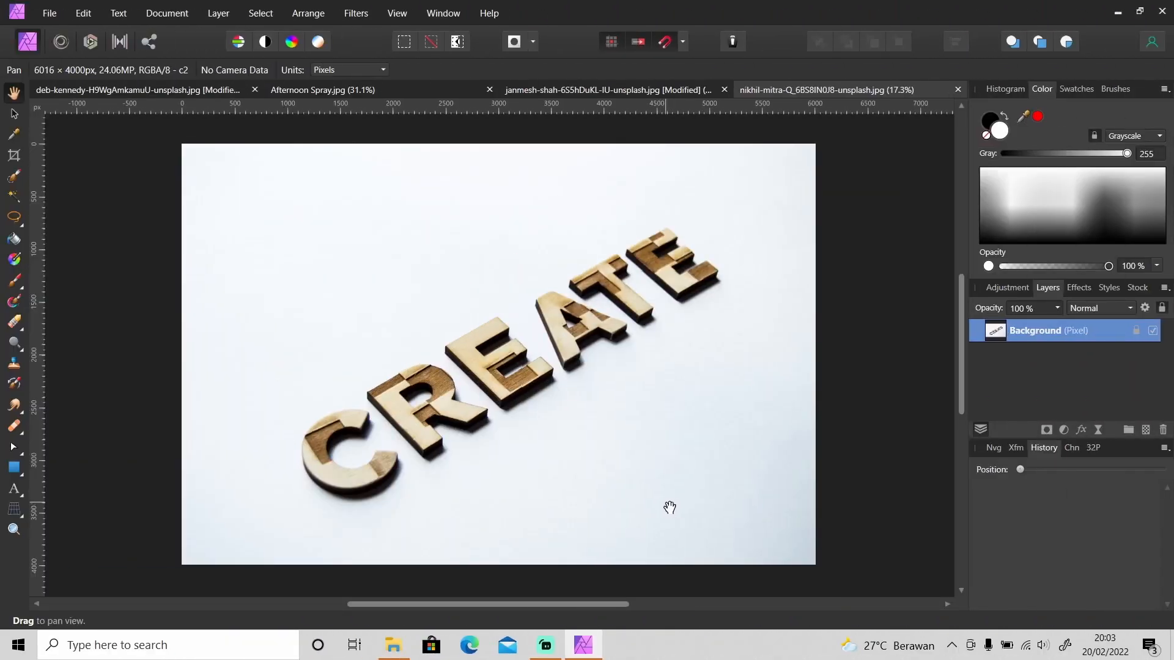
Switch to the CREATE letters photo to prepare its layer for editing
drag(669, 506, 665, 511)
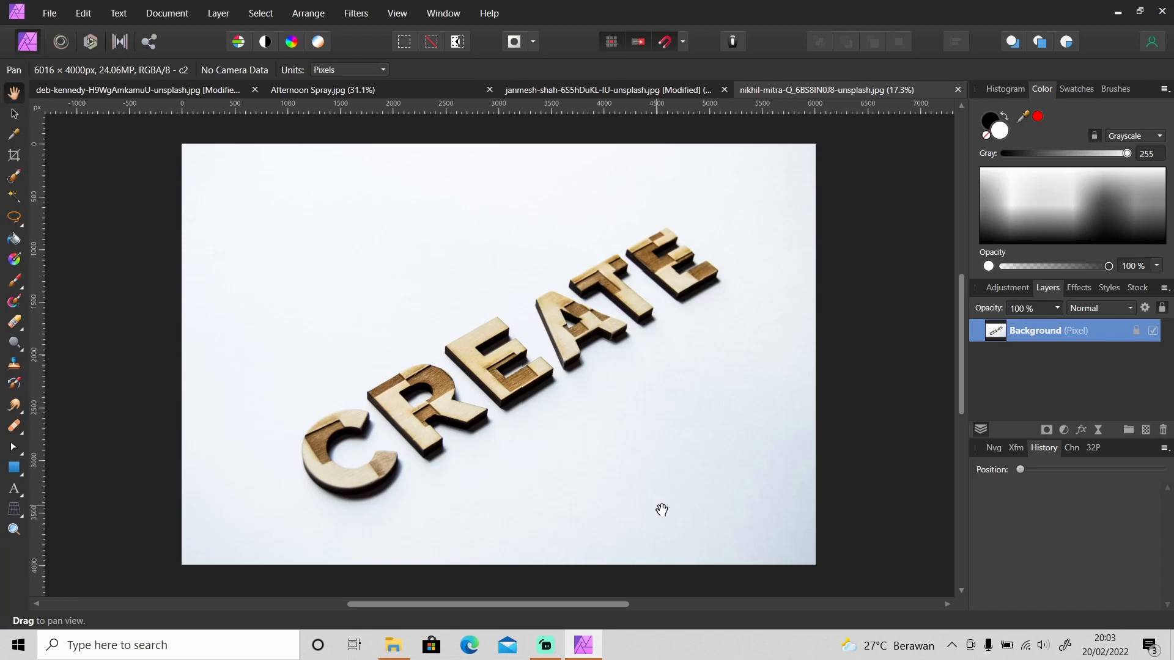
mouse_move(814, 406)
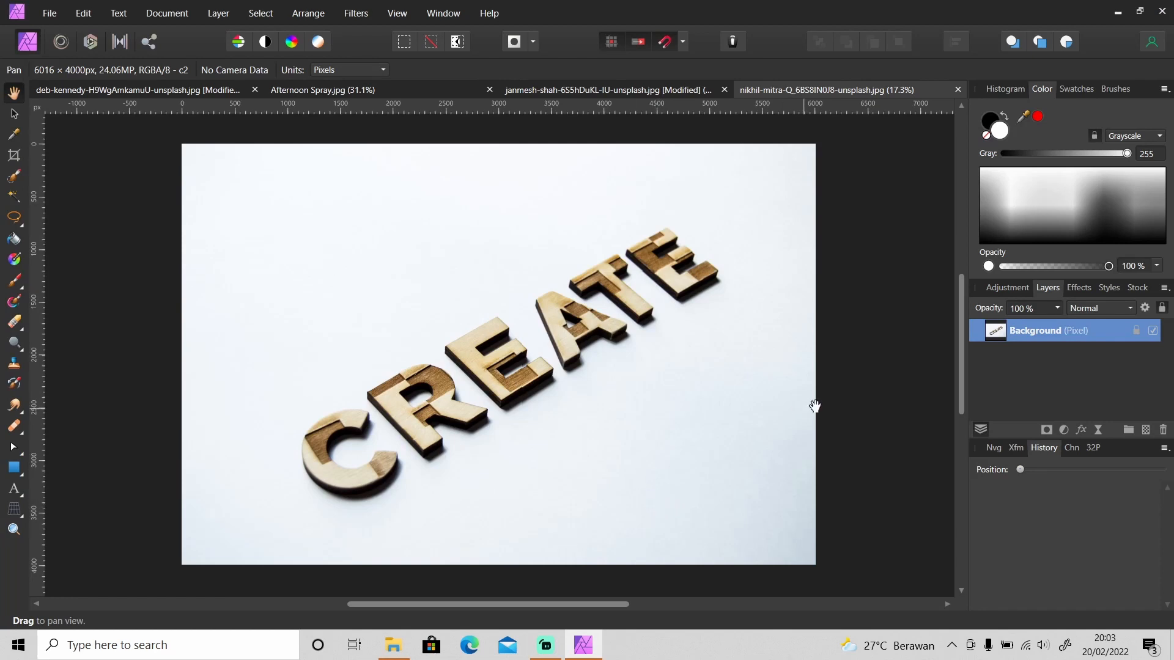
mouse_move(849, 404)
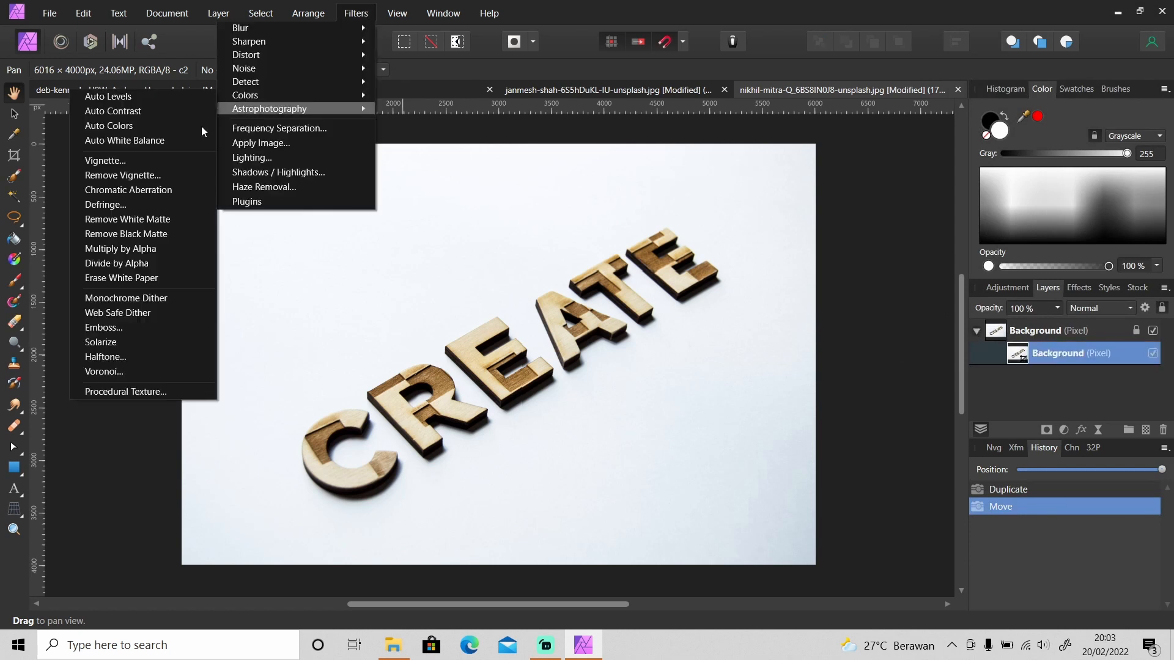
Apply Erase White Paper to the CREATE photo's duplicated layer, removing the white background
click(121, 279)
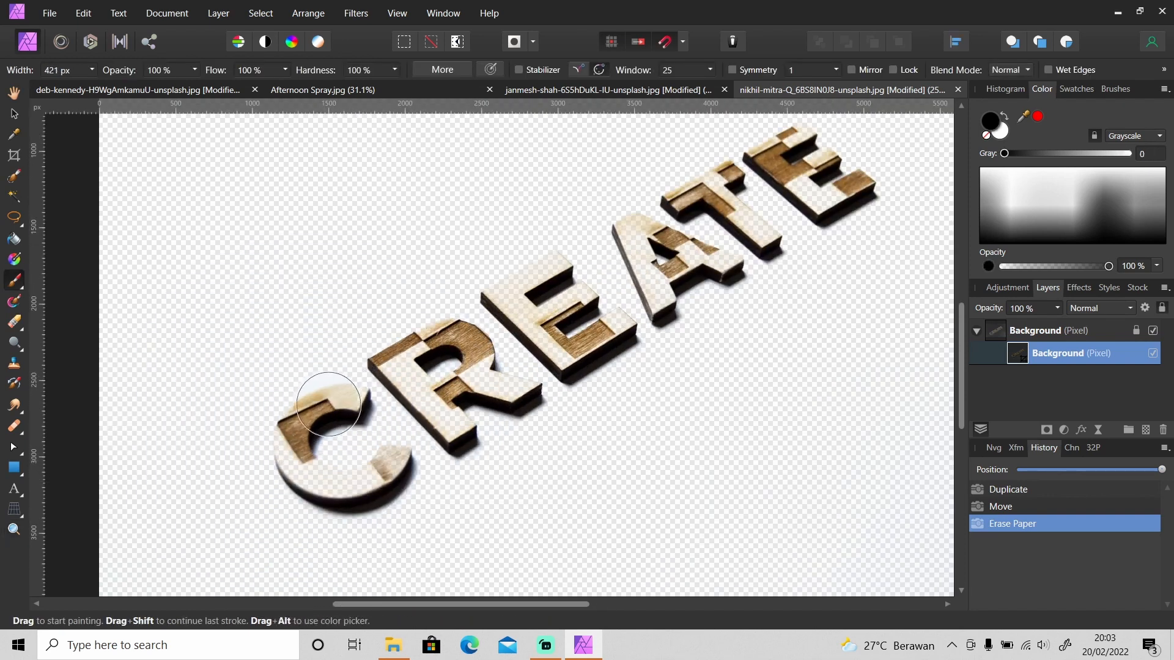
Brush over C, R, E and the remaining letters to restore their faded faces, then view the whole image
drag(328, 402, 395, 464)
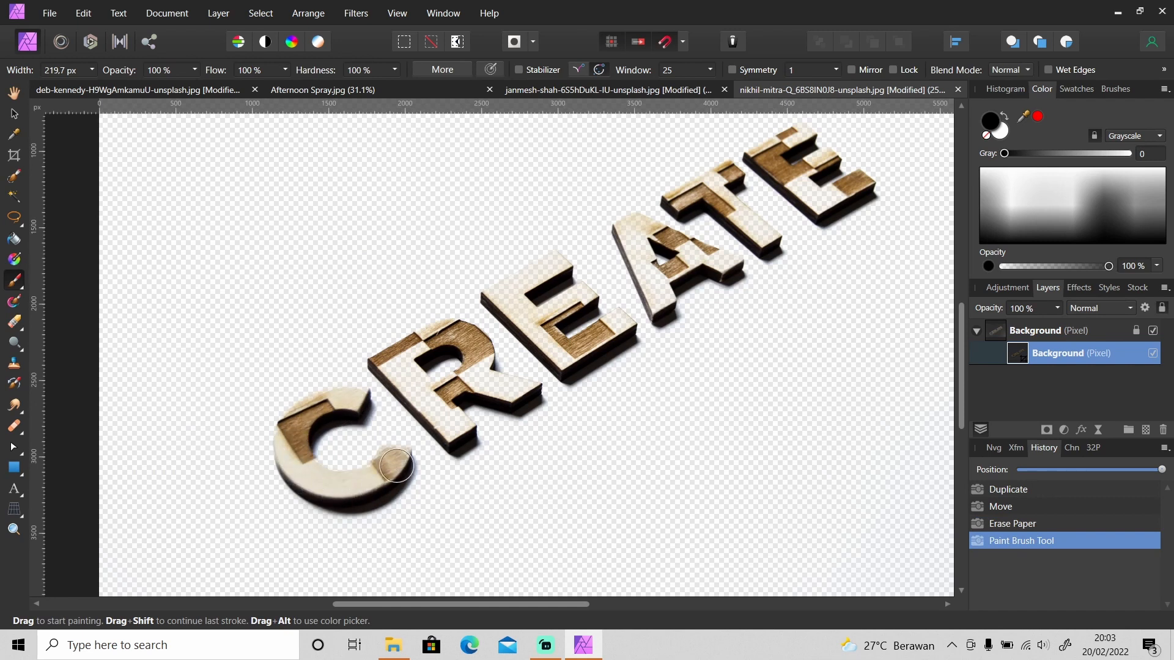
drag(395, 464, 442, 396)
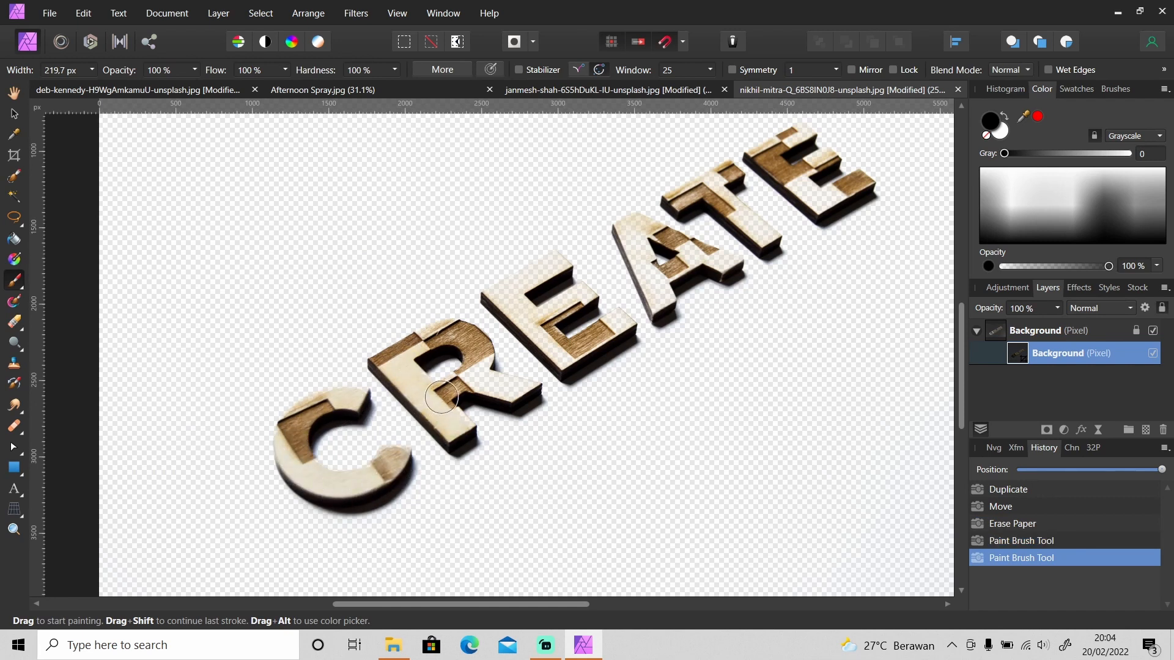
drag(441, 396, 535, 326)
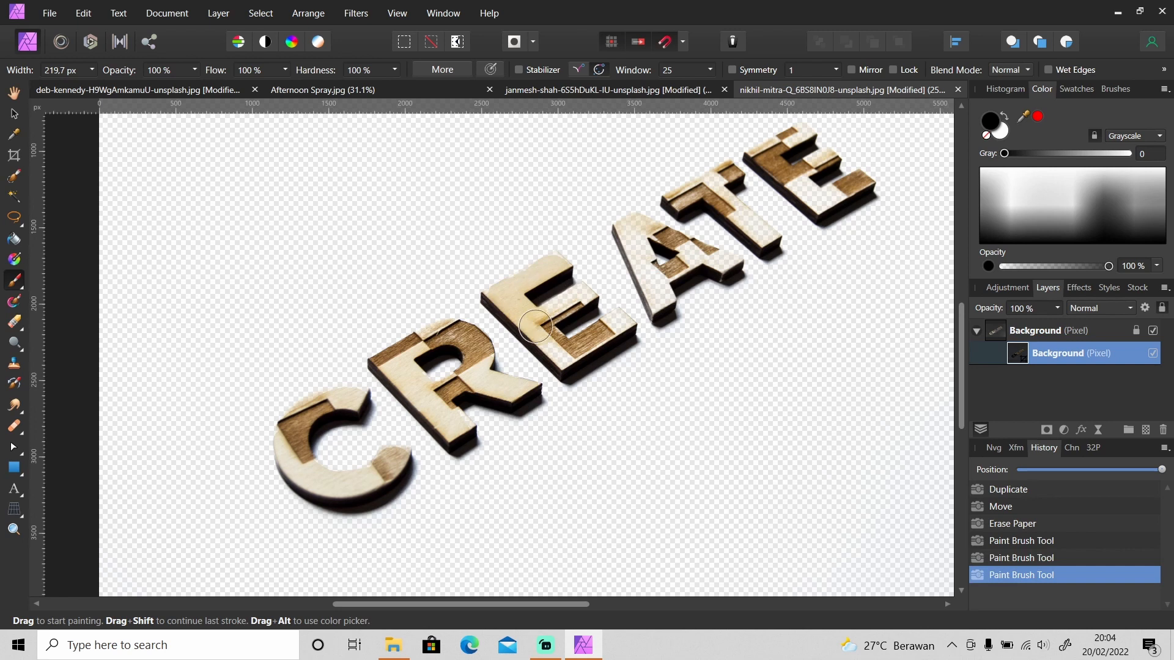
drag(535, 325, 715, 264)
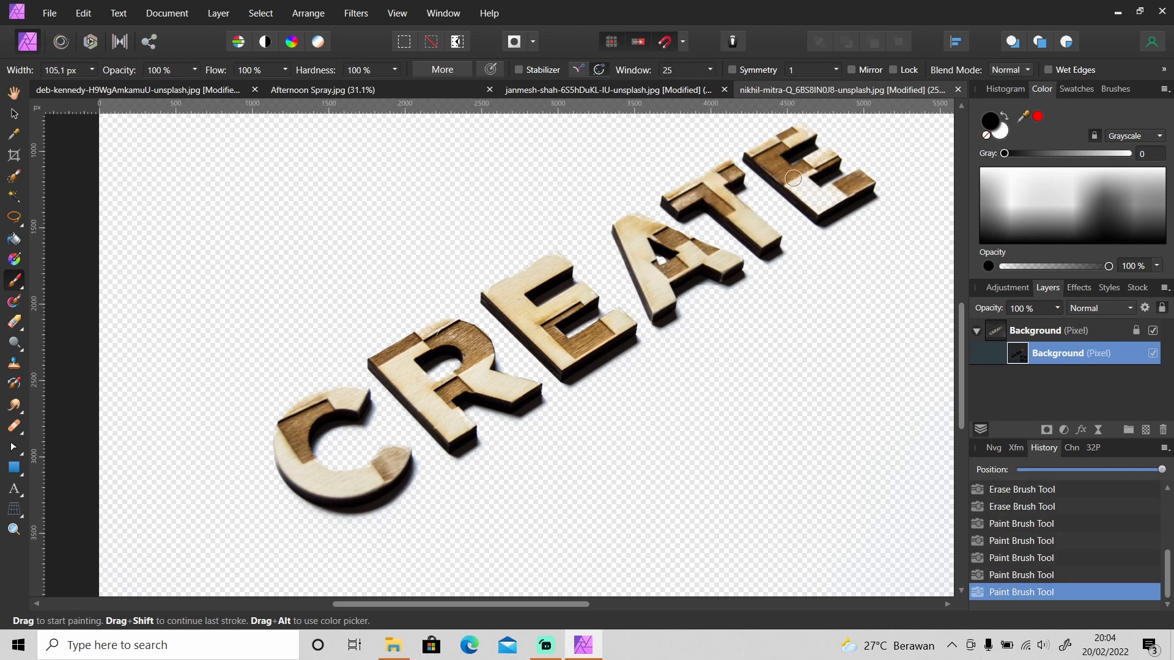
click(12, 529)
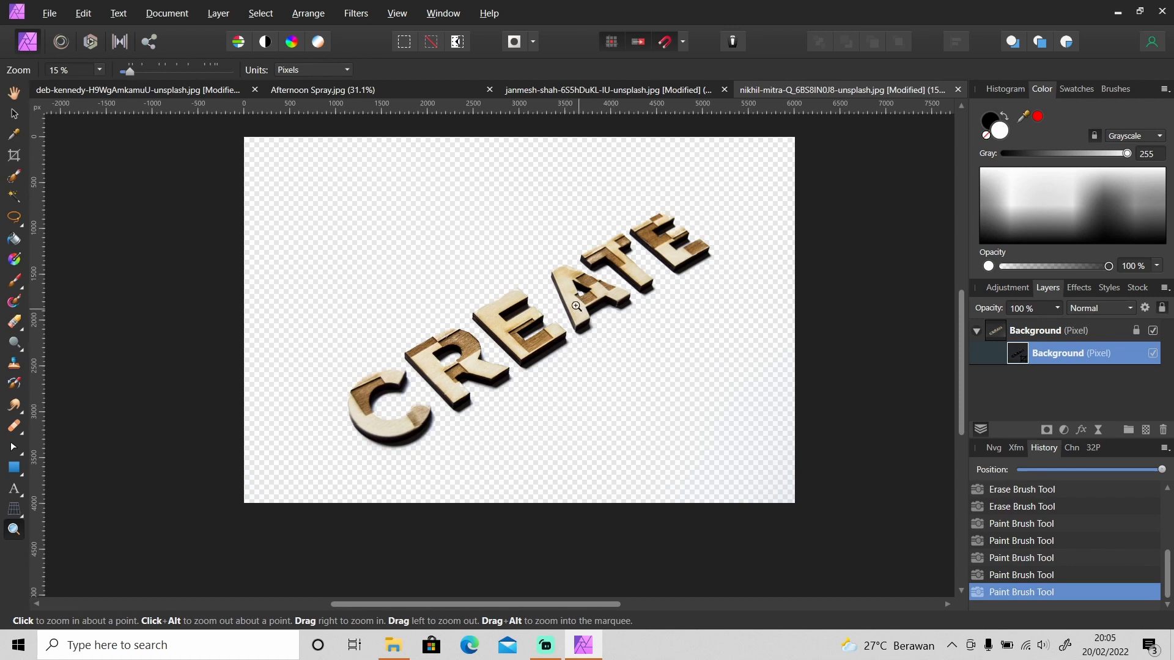
mouse_move(153, 159)
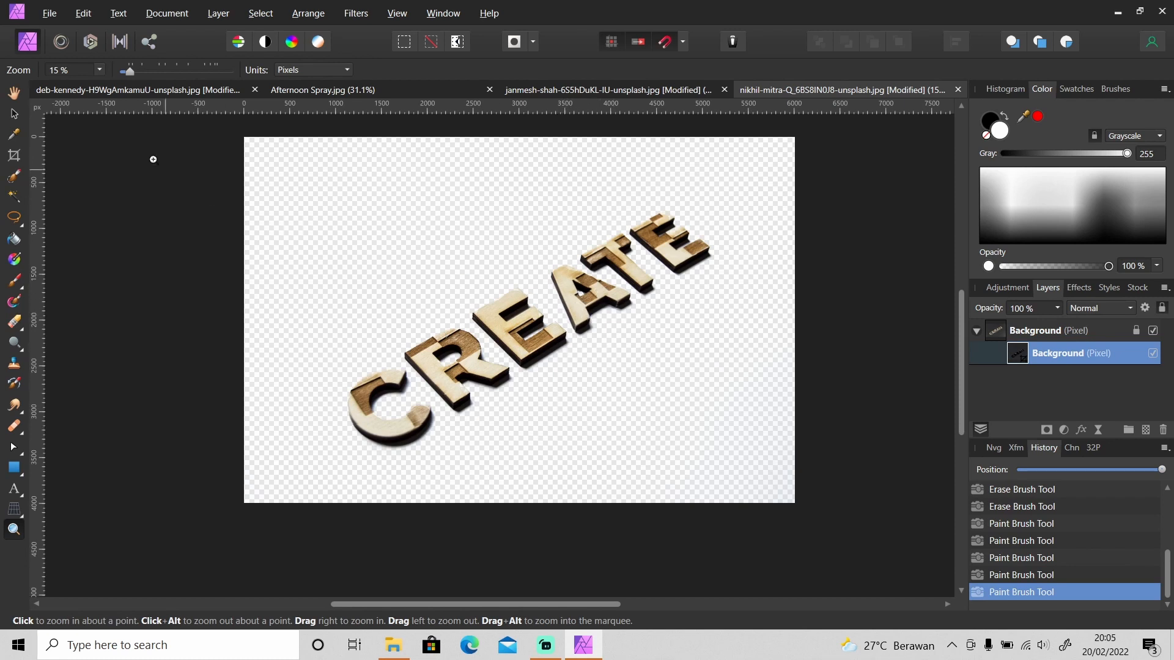
Export the CREATE letters as a transparent PNG via File > Export, saving with the suggested name
click(49, 12)
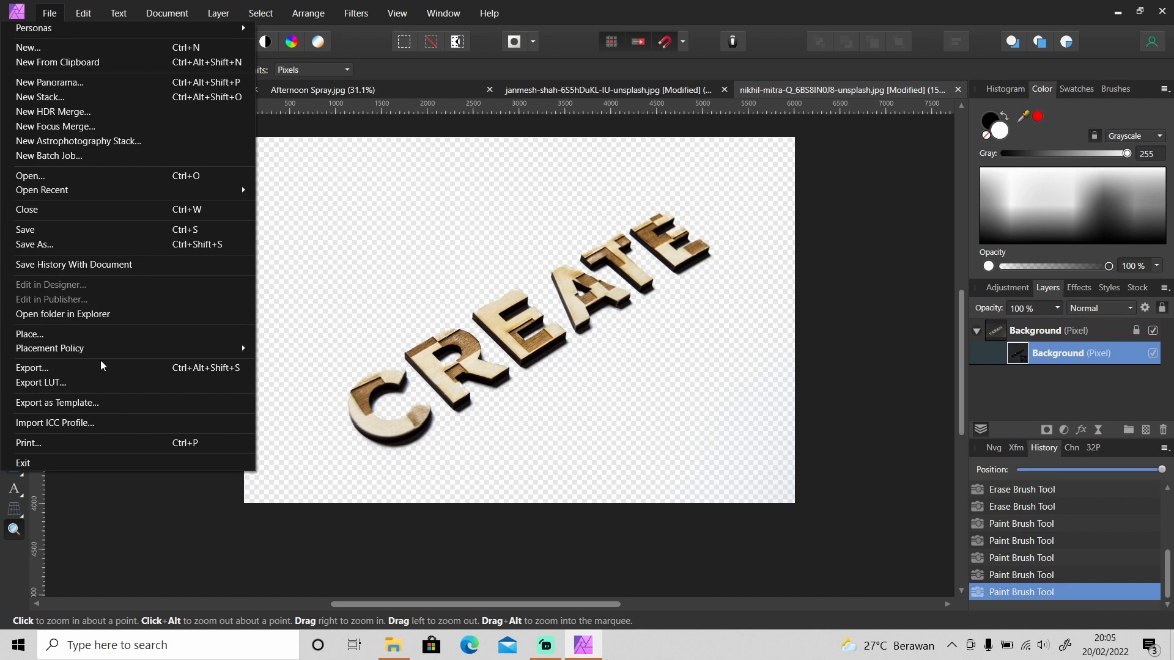
click(31, 368)
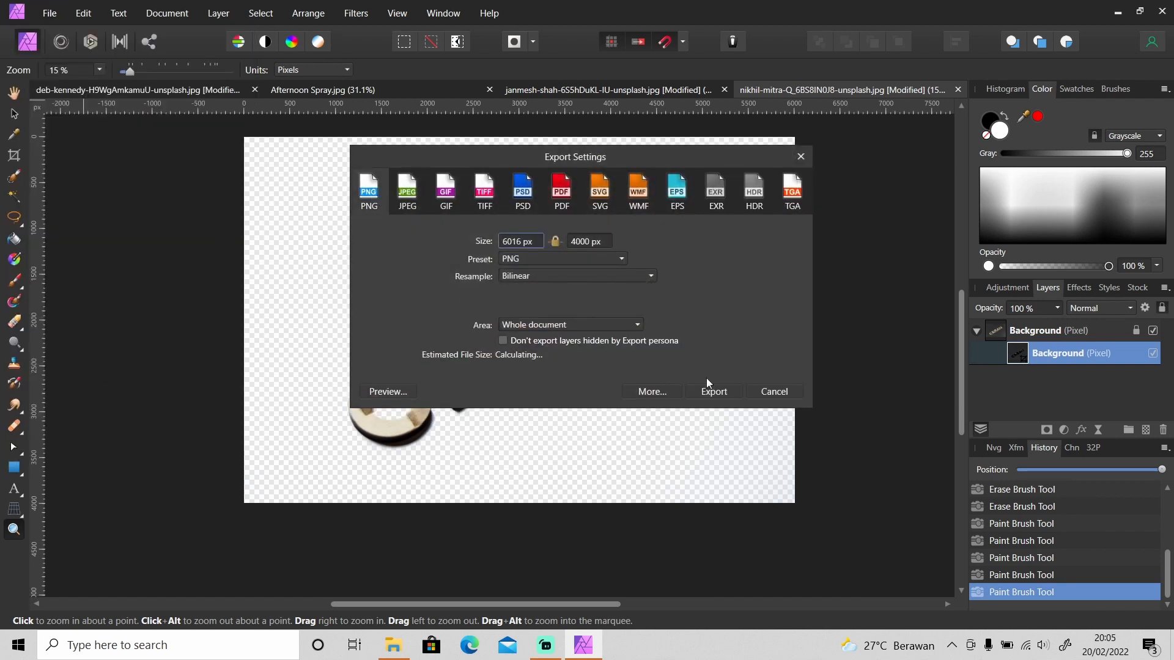
click(713, 392)
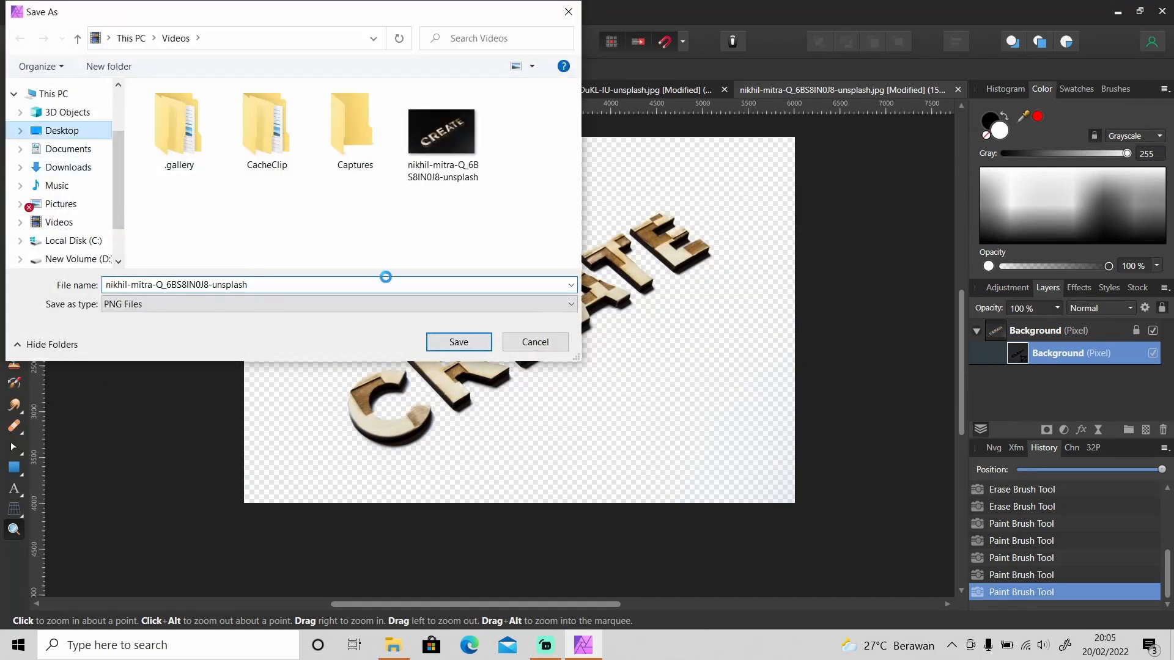
click(458, 342)
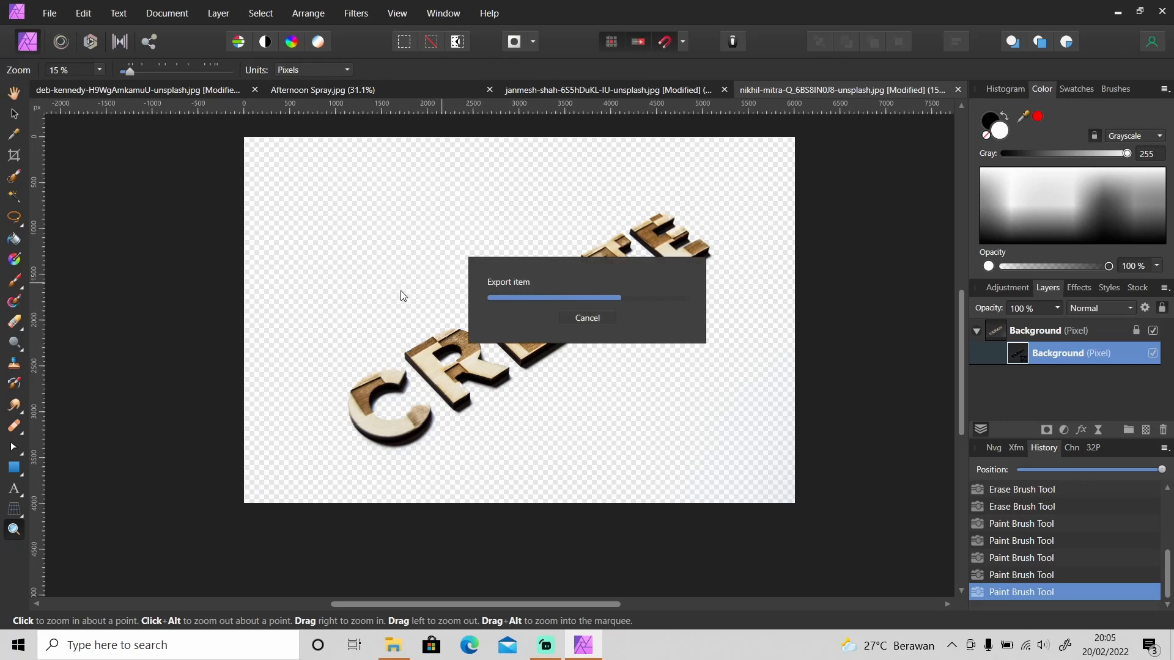